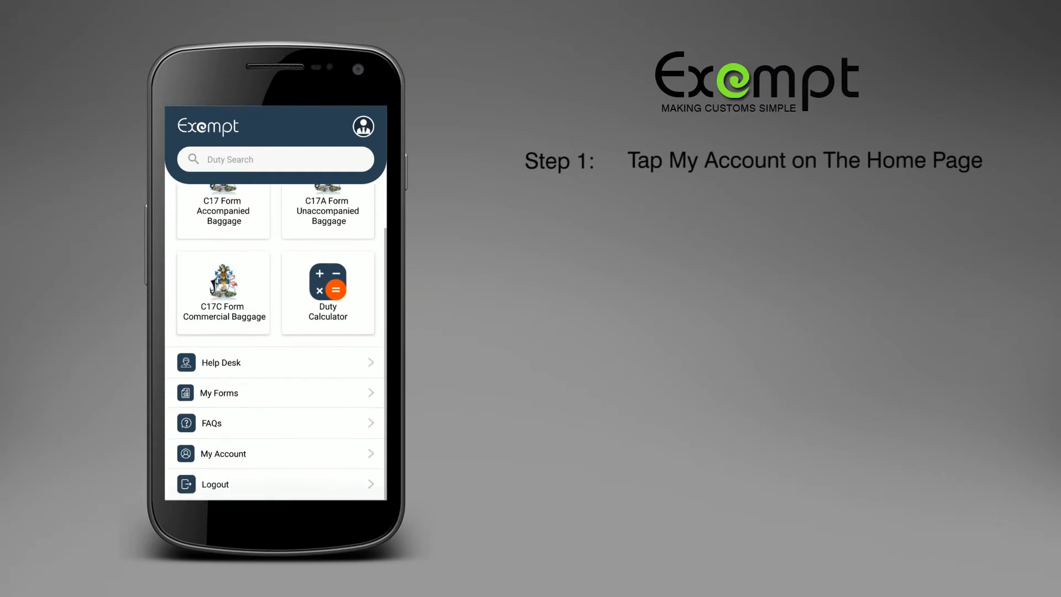
# Open My Account from the home page and switch to the Update Account form.
pyautogui.click(222, 453)
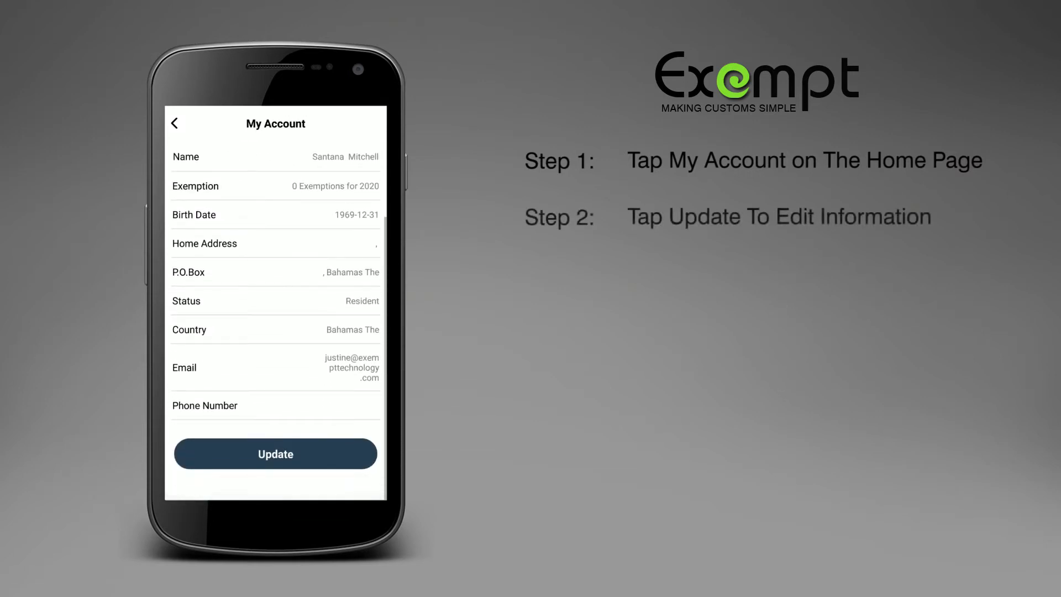
pyautogui.click(276, 453)
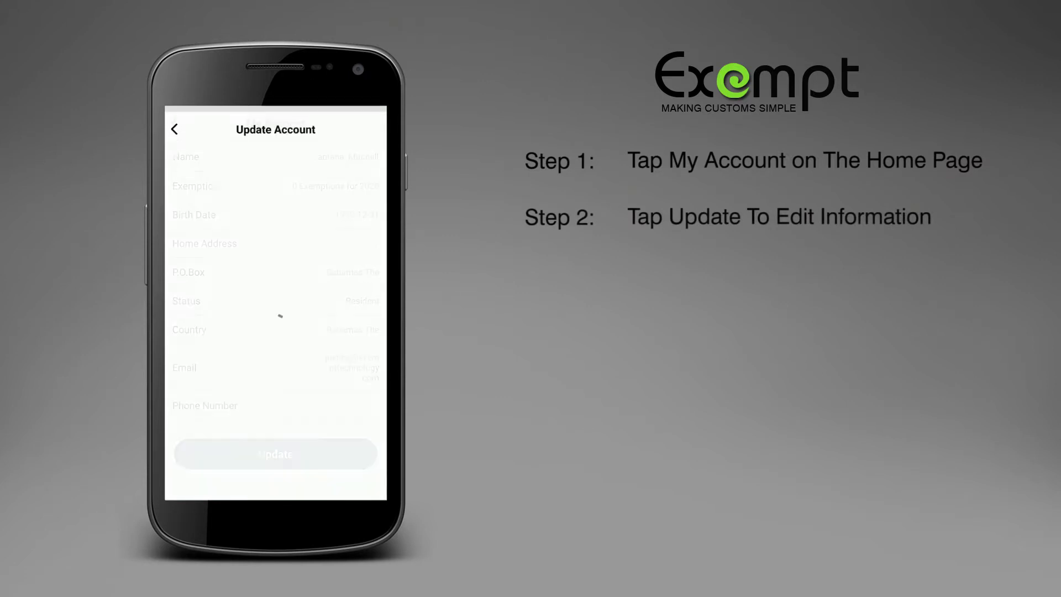
pyautogui.click(274, 453)
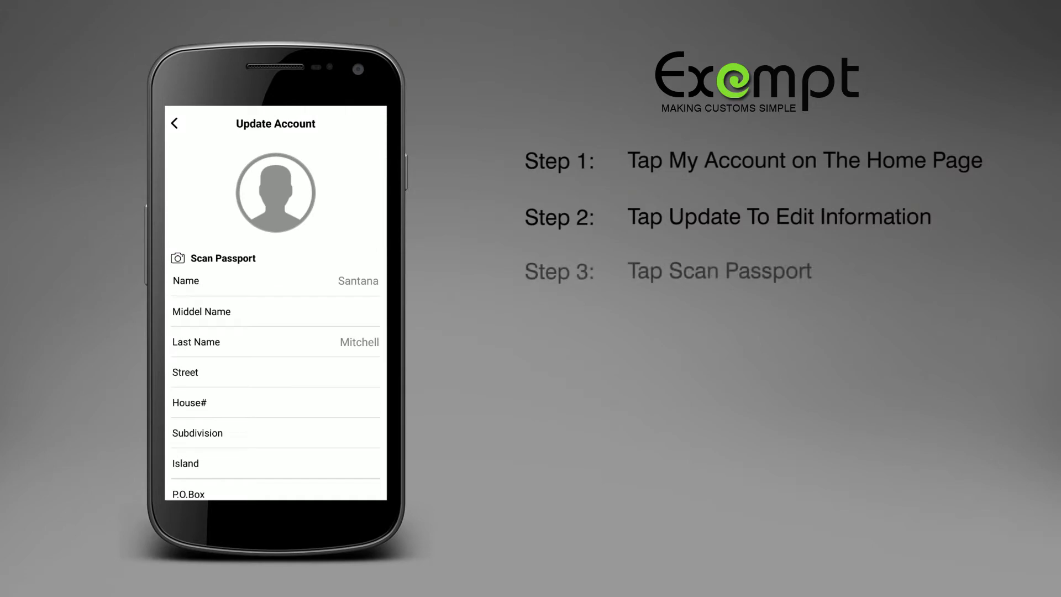
# Start a passport scan to auto-fill the name fields and NIB.
pyautogui.click(224, 258)
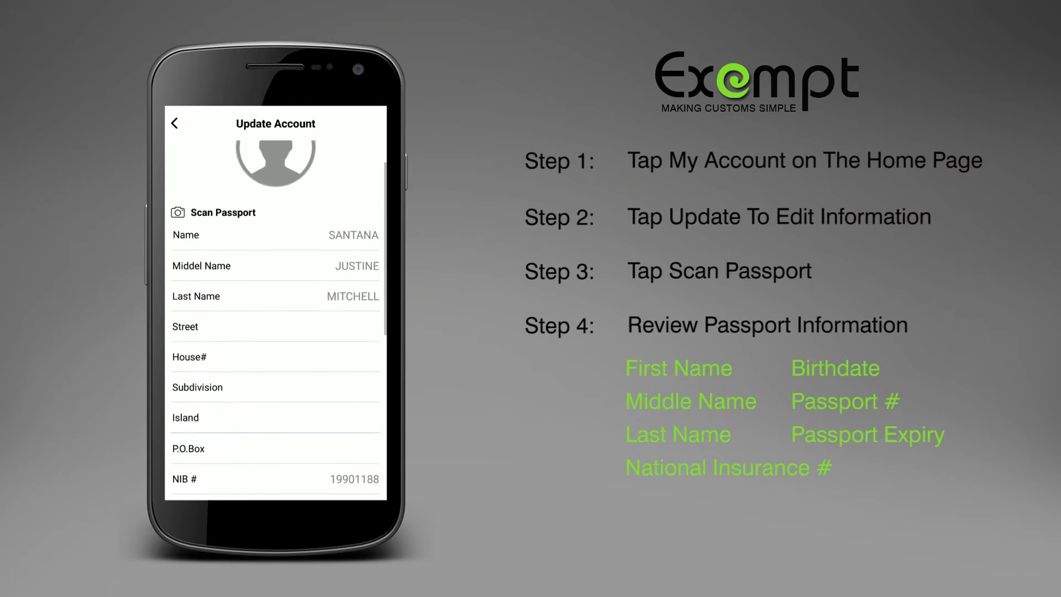
pyautogui.scroll(-3)
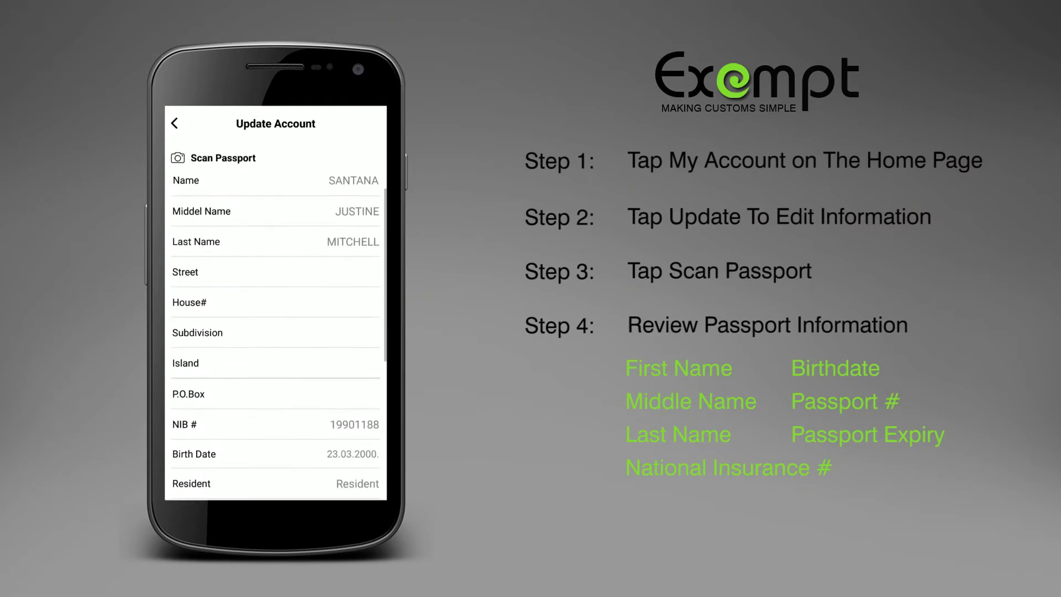
pyautogui.scroll(-3)
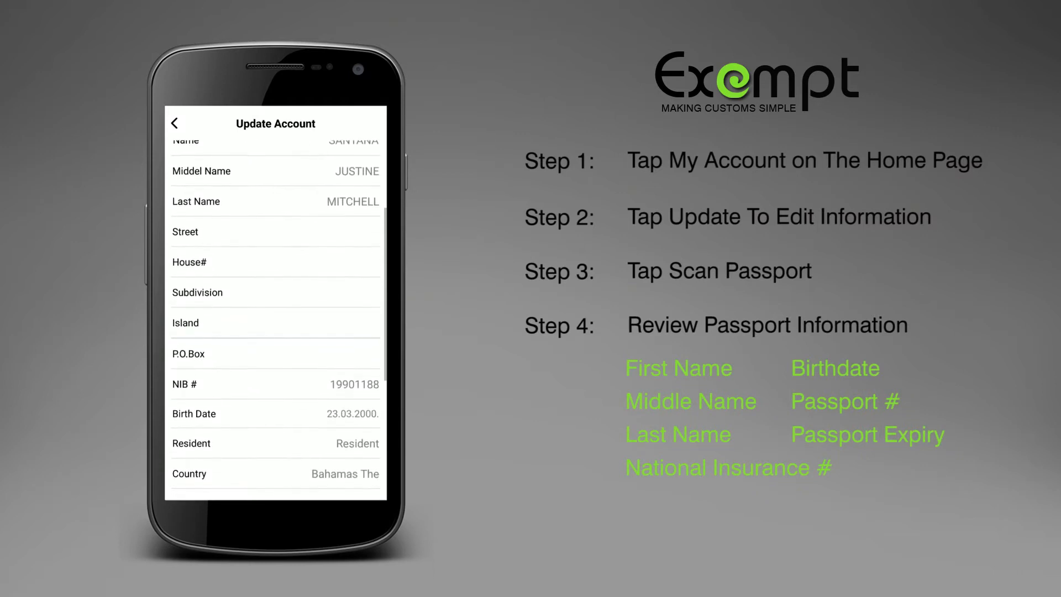
pyautogui.scroll(-3)
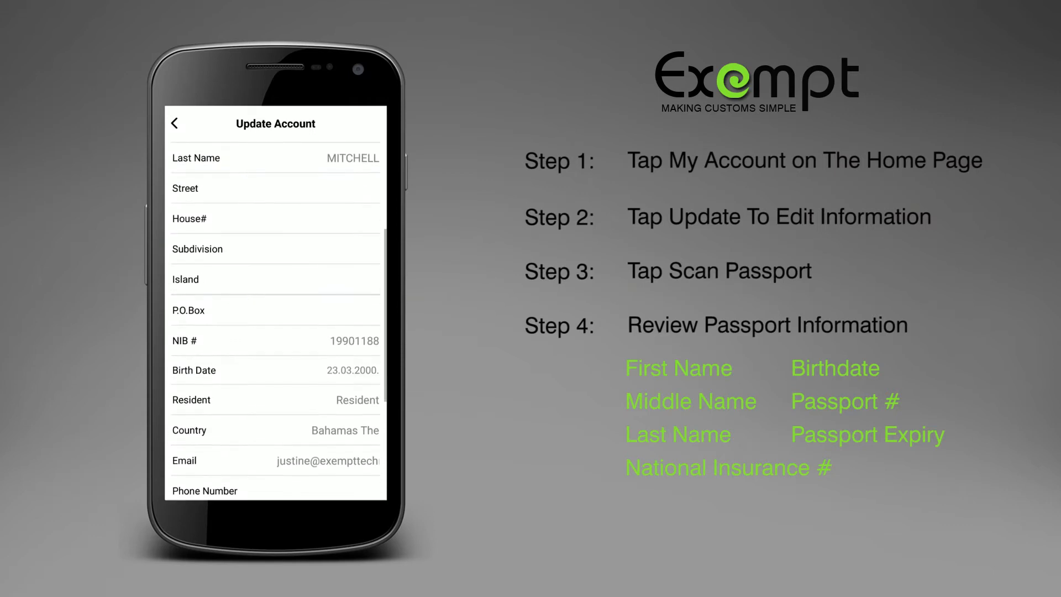
pyautogui.scroll(-3)
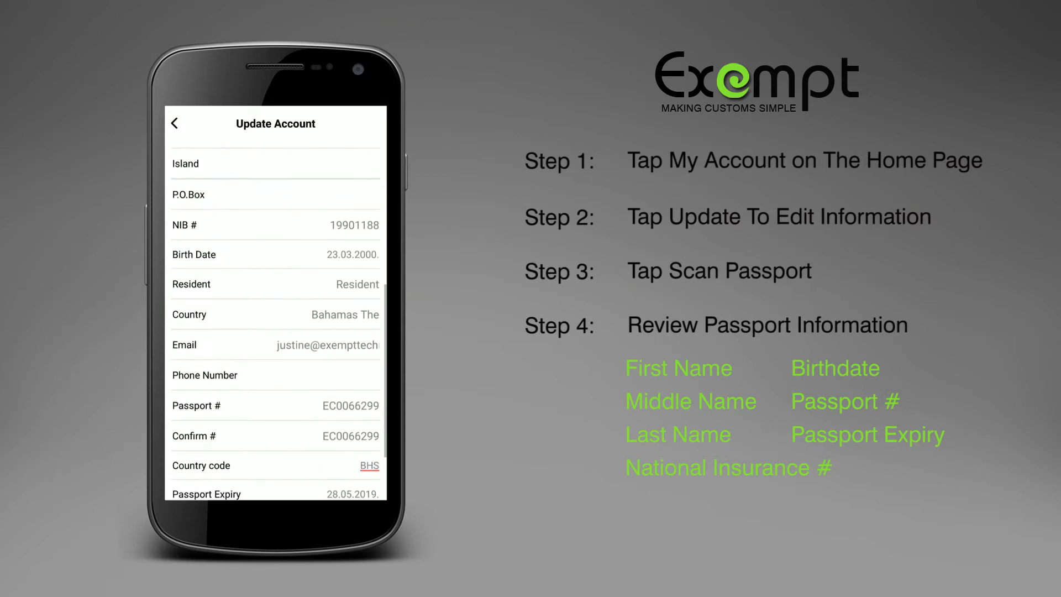
pyautogui.scroll(-3)
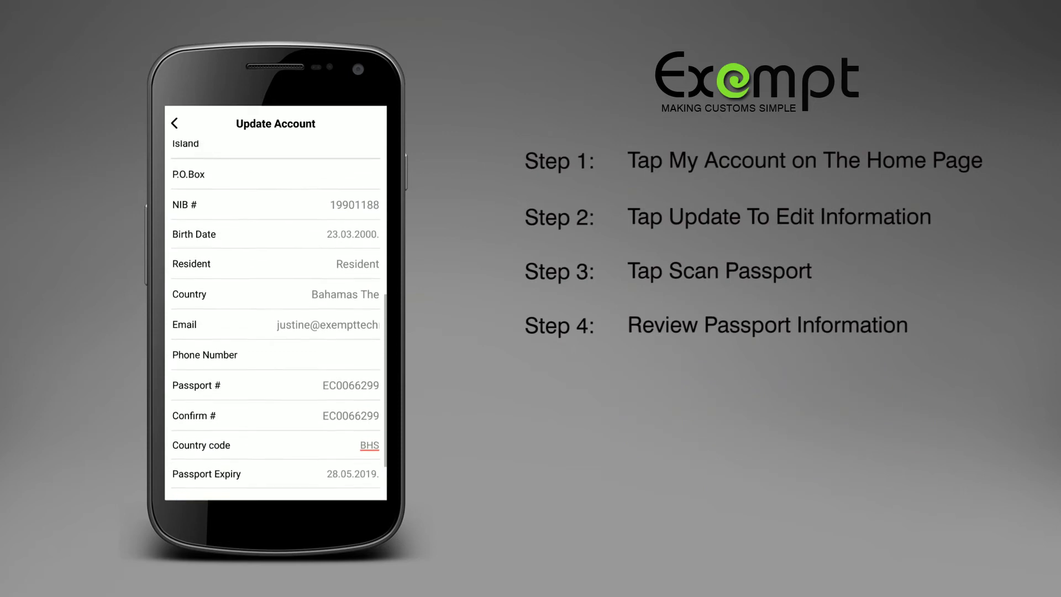
pyautogui.scroll(-3)
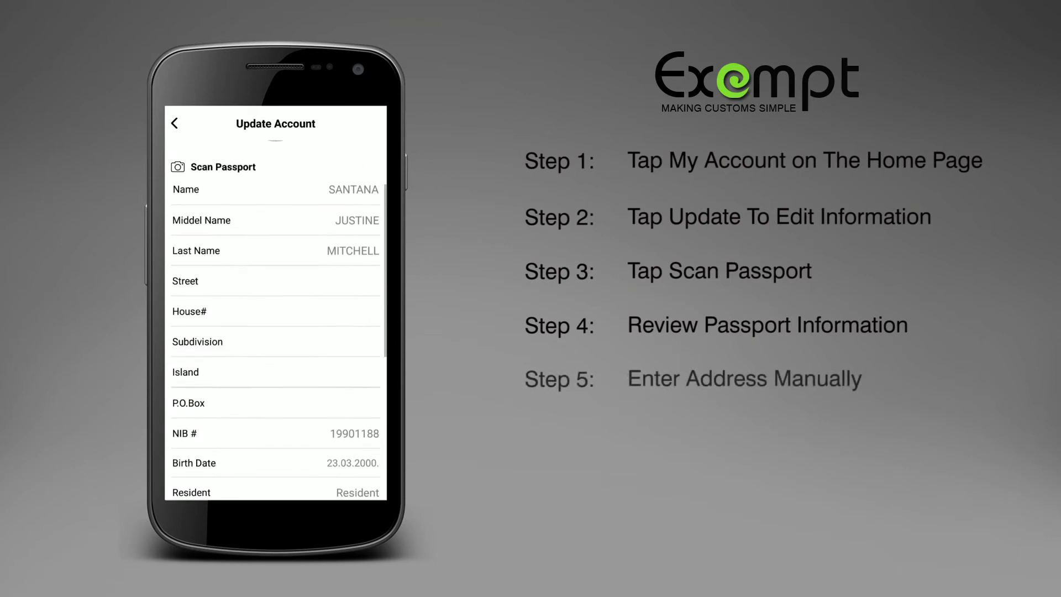
pyautogui.click(274, 281)
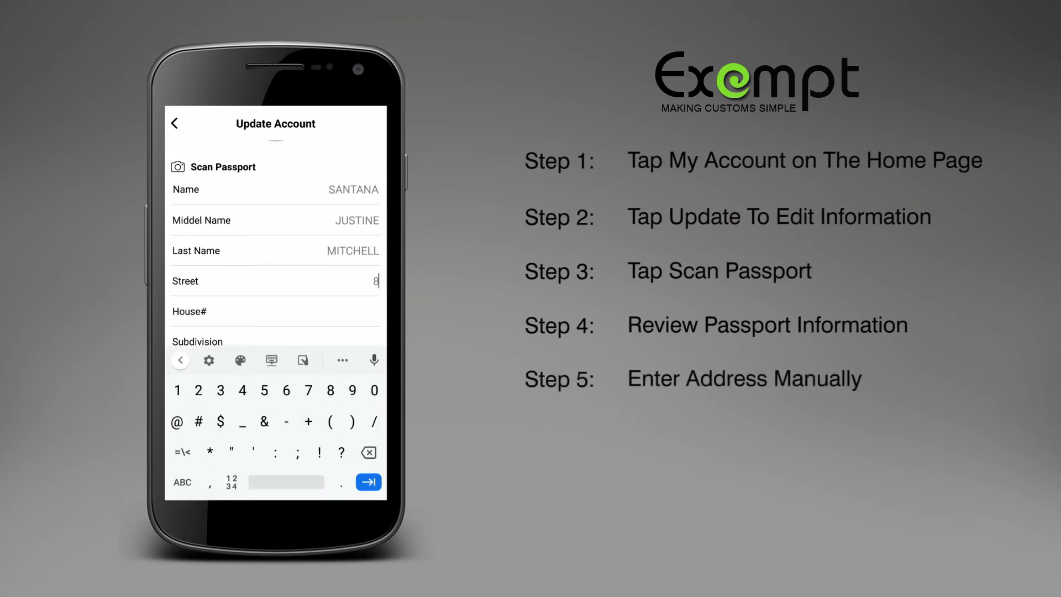
pyautogui.write('Quee')
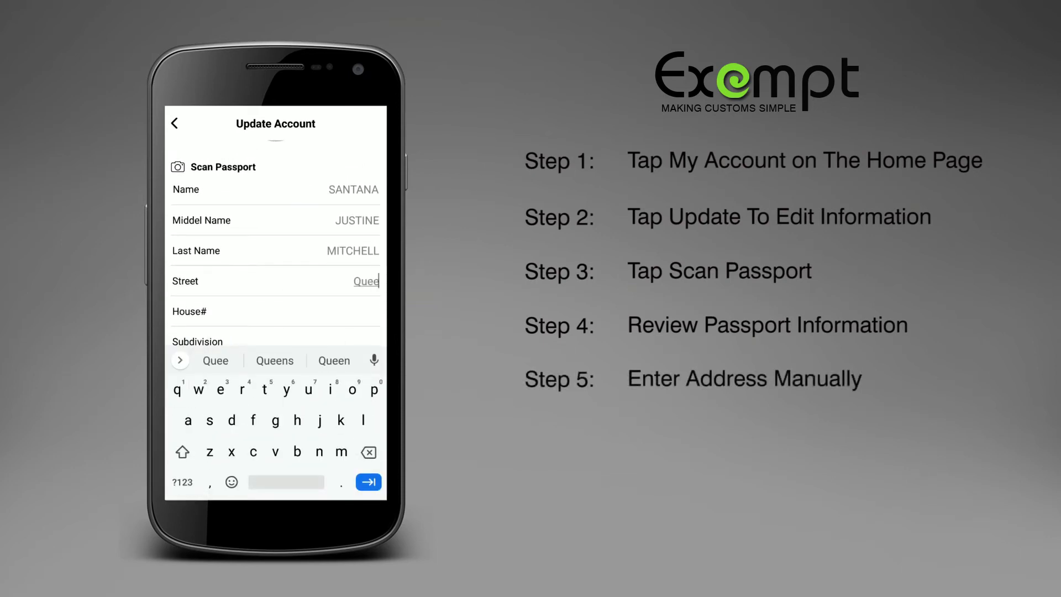
pyautogui.click(274, 360)
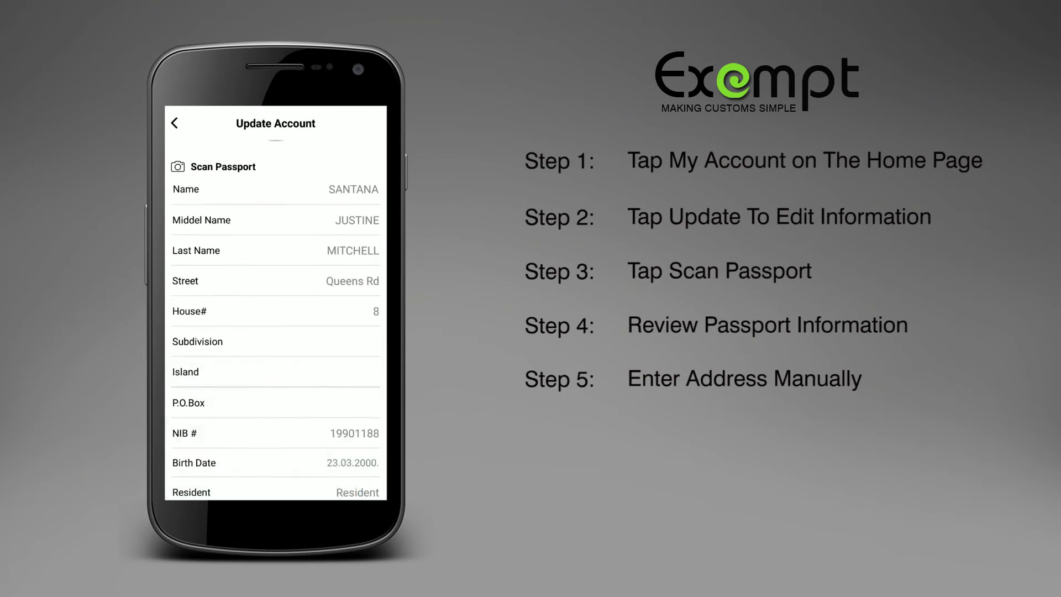
pyautogui.scroll(-3)
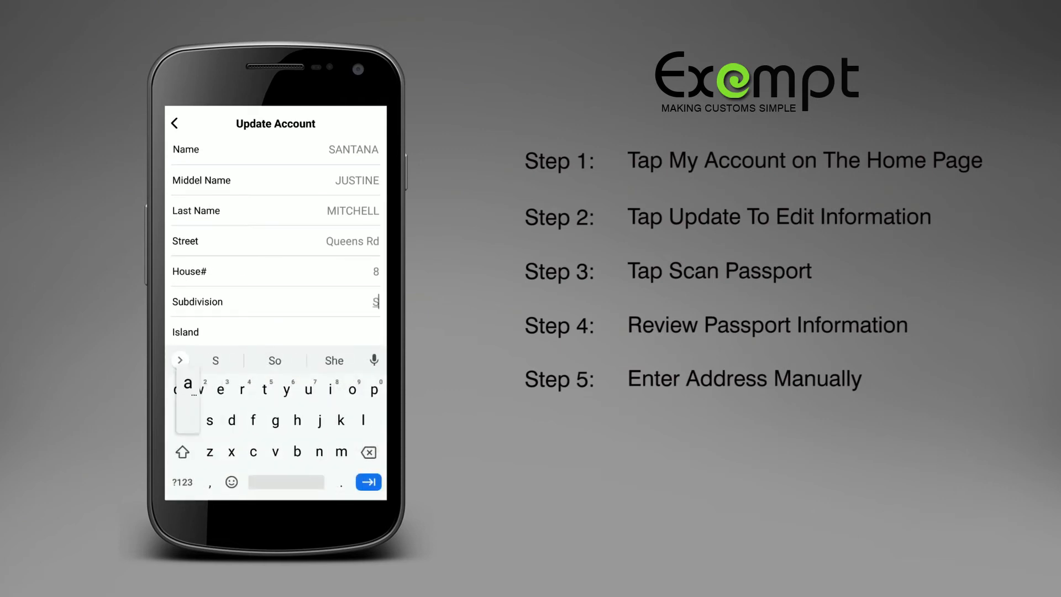
pyautogui.write('Sansouci')
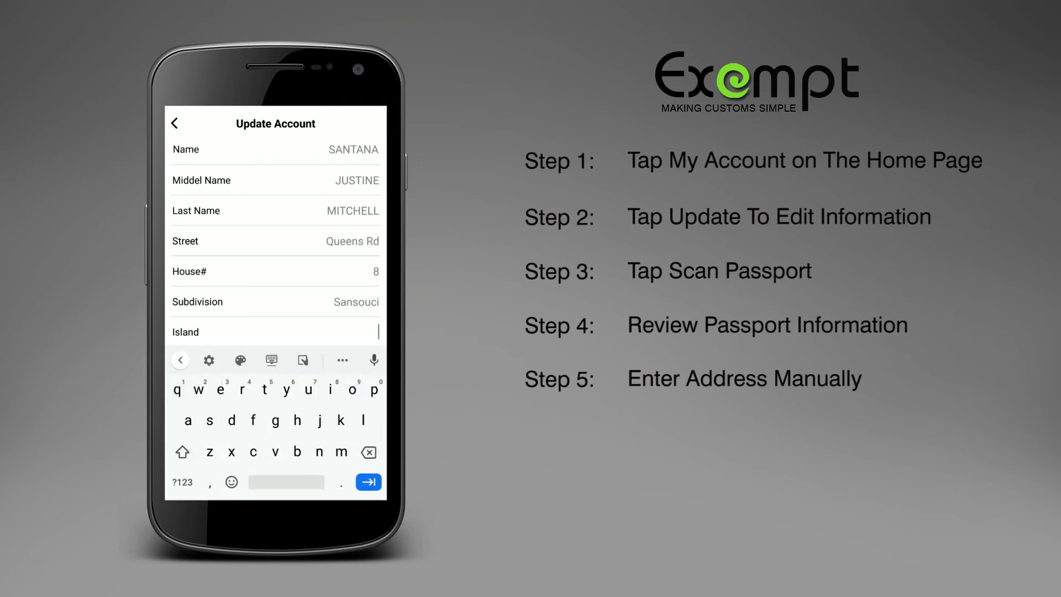
pyautogui.write('Nassau')
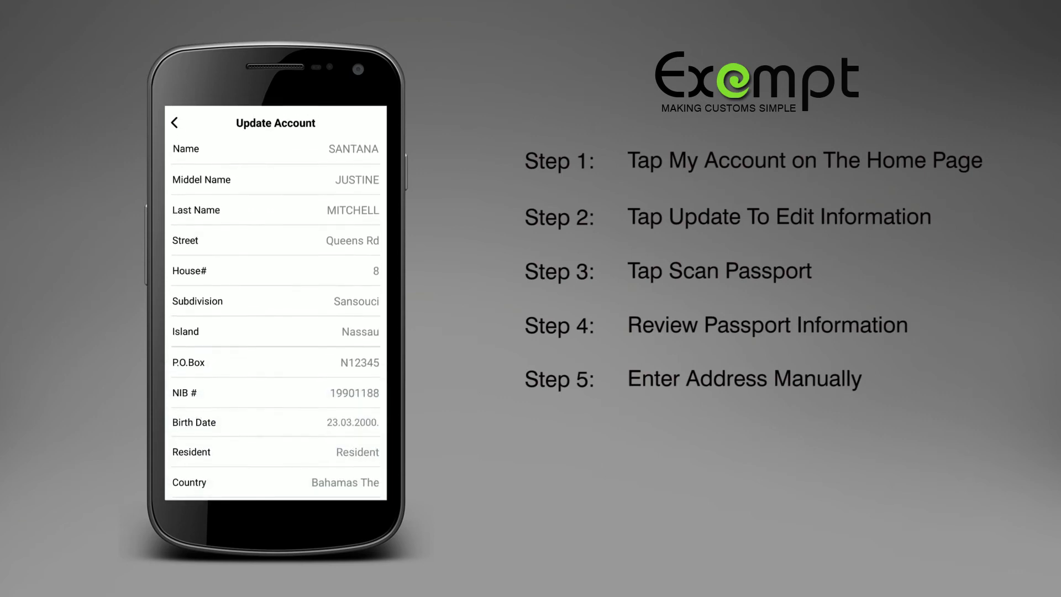
pyautogui.scroll(-3)
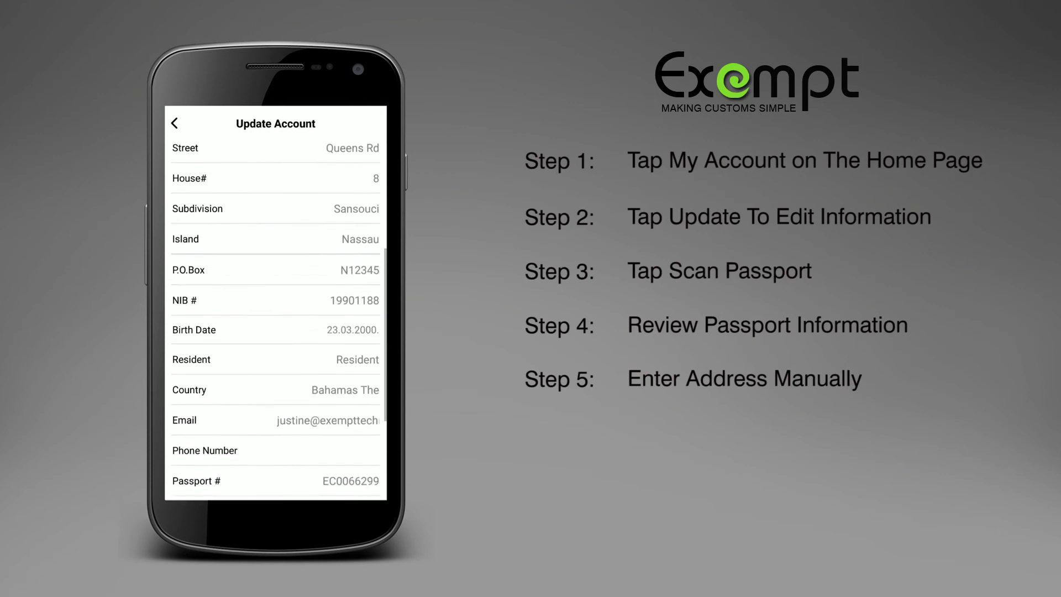
pyautogui.scroll(-3)
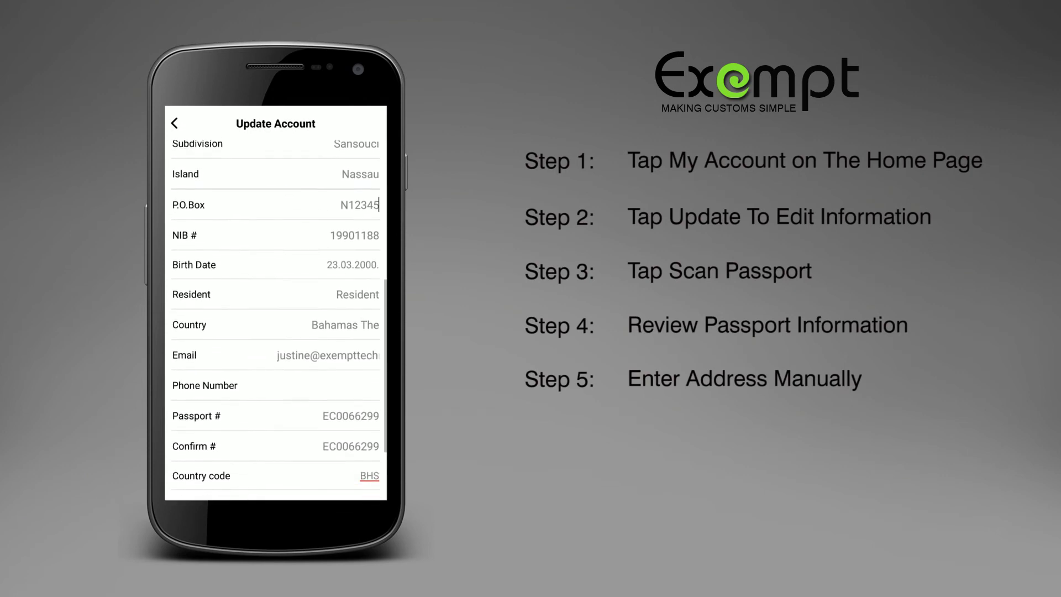
pyautogui.scroll(-3)
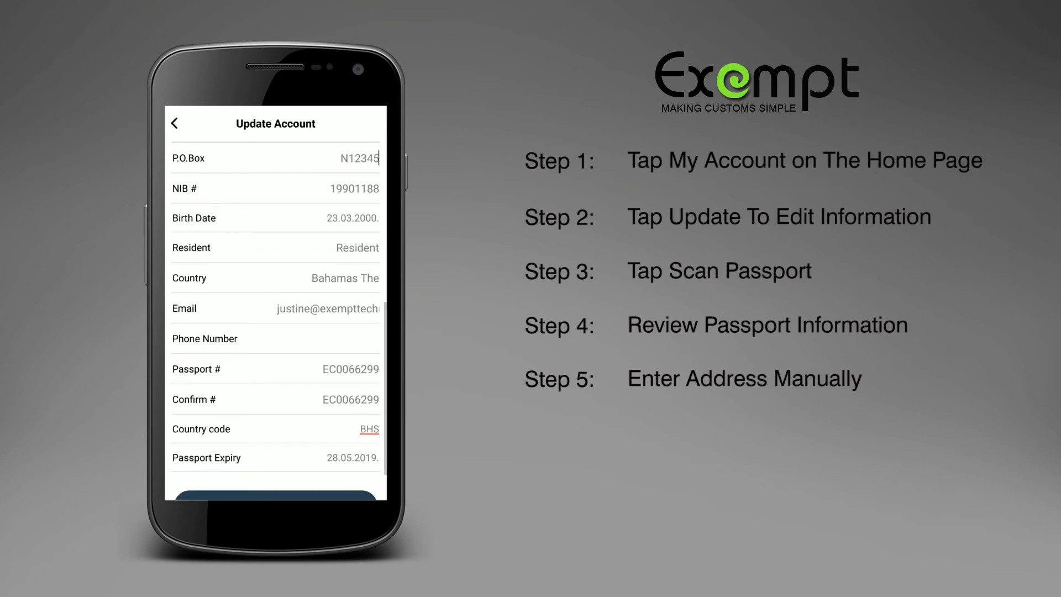
pyautogui.click(275, 338)
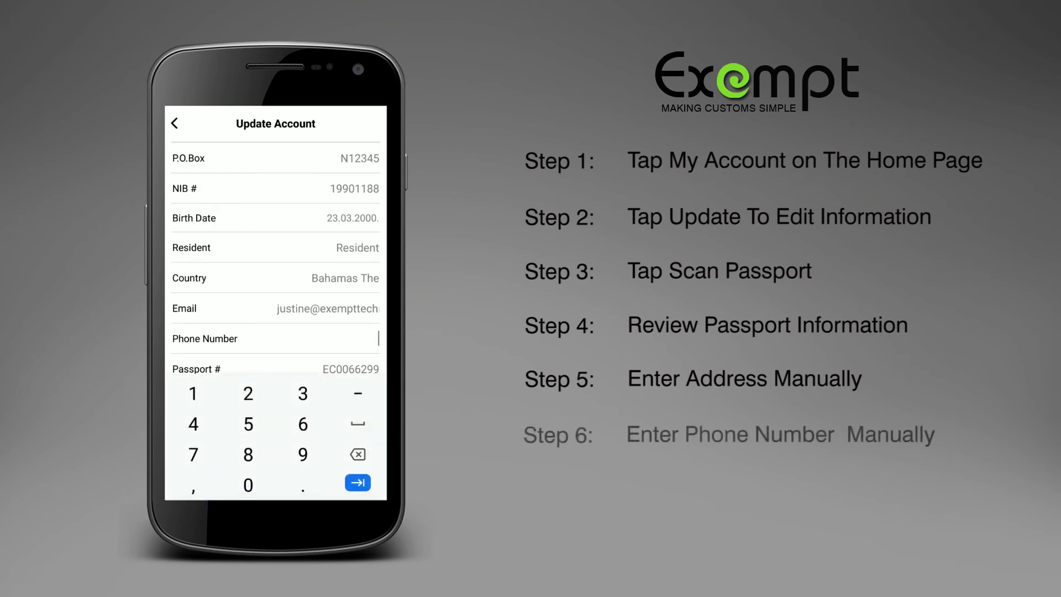
pyautogui.write('2421234567')
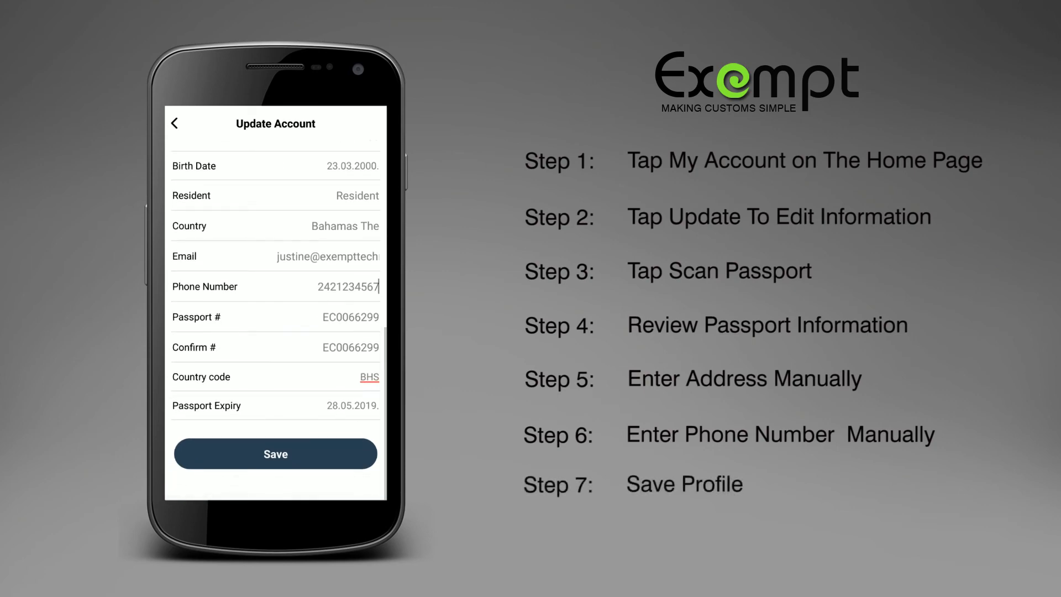
# Save the profile, view the My Account QR page, and return home.
pyautogui.click(275, 453)
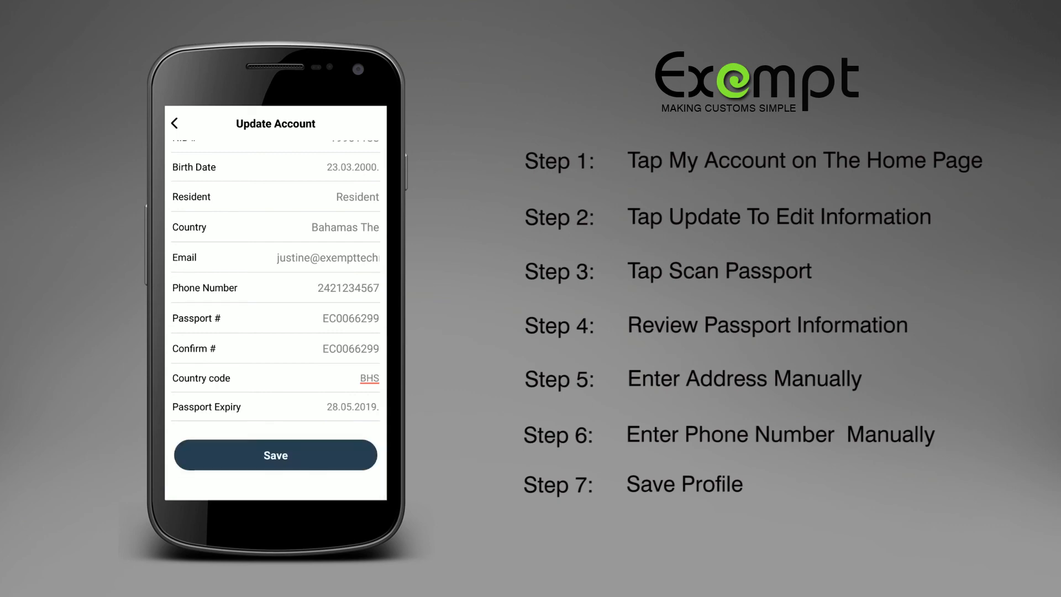
pyautogui.click(275, 454)
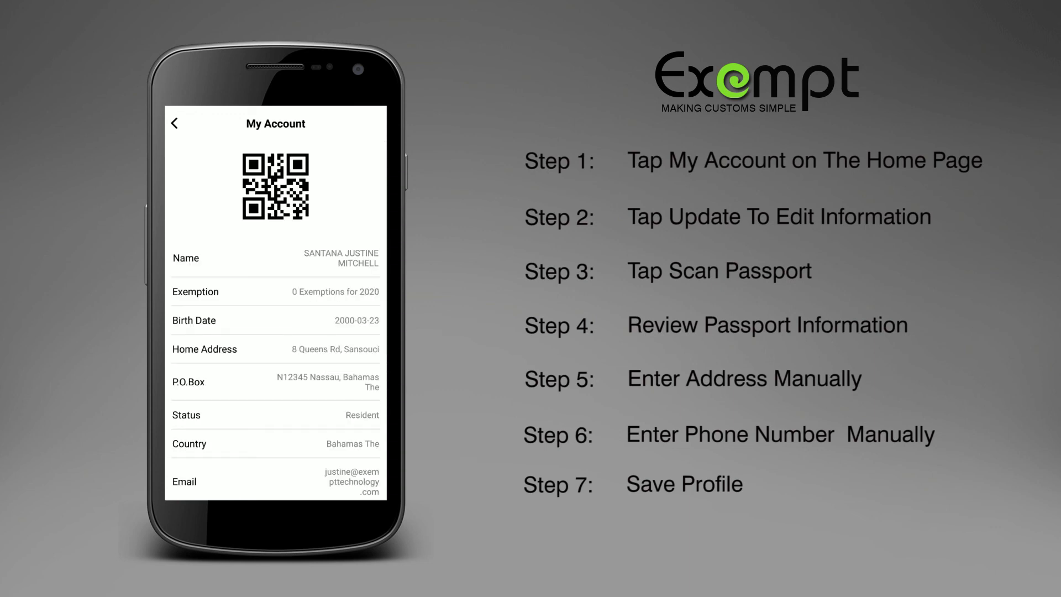
pyautogui.click(175, 123)
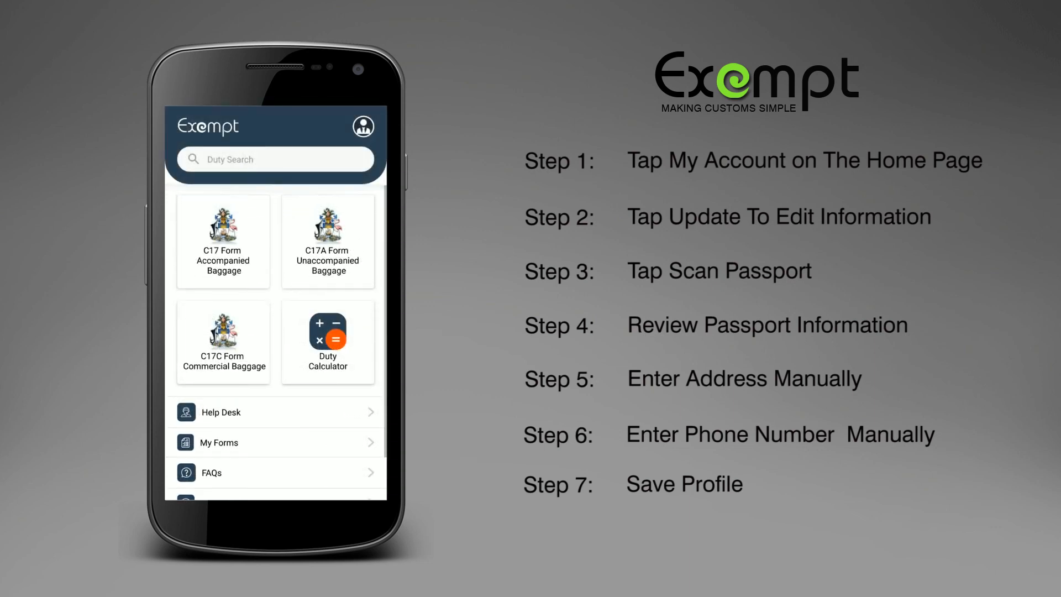